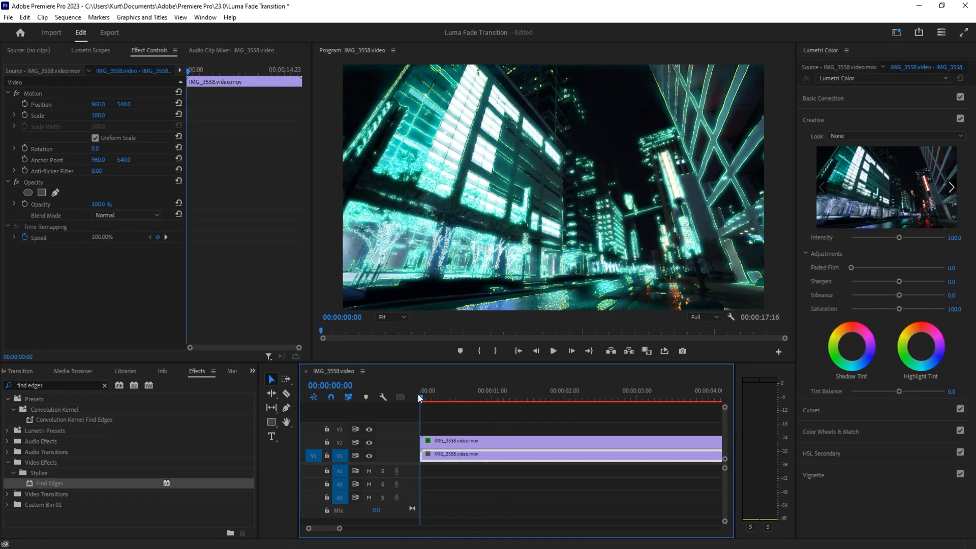
Step: Remove the edge-effect copy stacked above the city-night clip, leaving one clip on the timeline
left_click(443, 397)
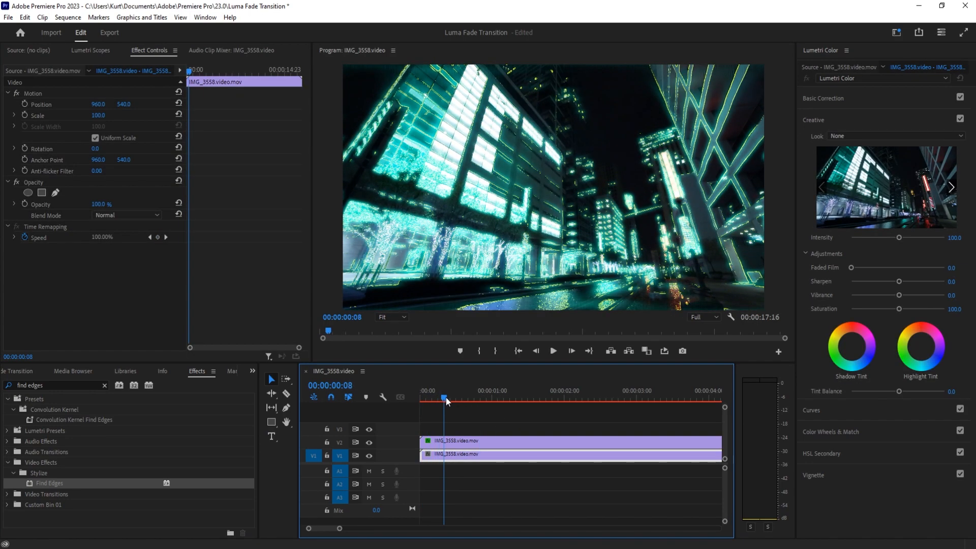
left_click(421, 397)
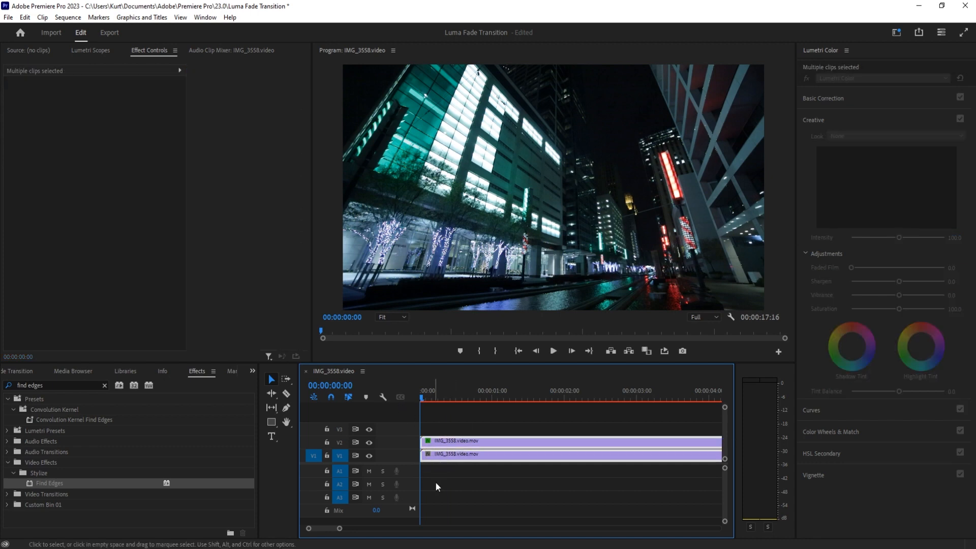
left_click(252, 372)
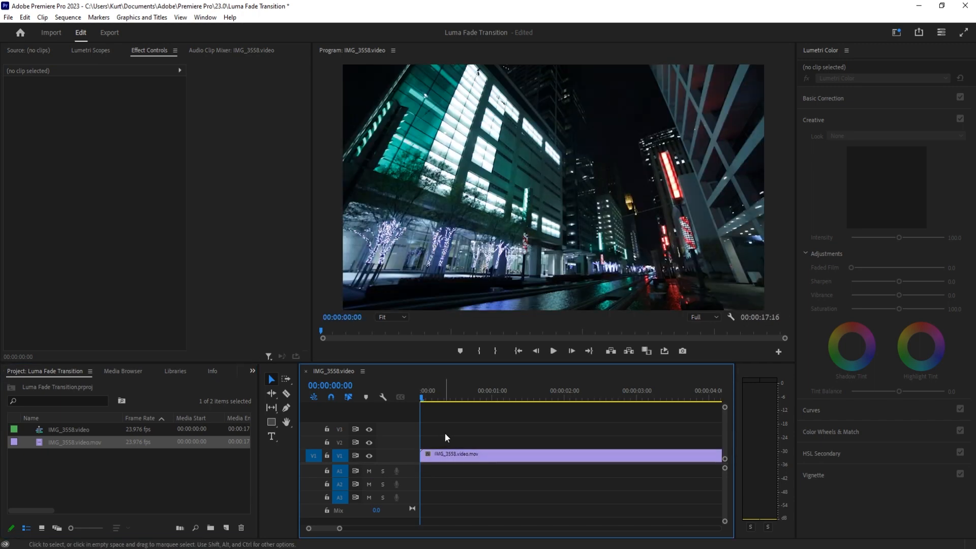
mouse_move(444, 432)
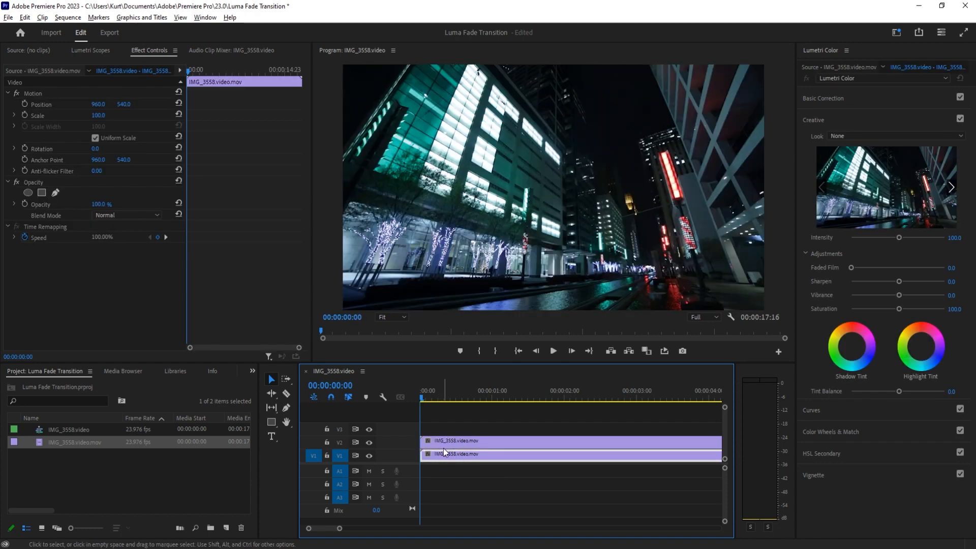
Step: Apply inverted Find Edges to the top city copy and set its blend mode to Screen
left_click(445, 441)
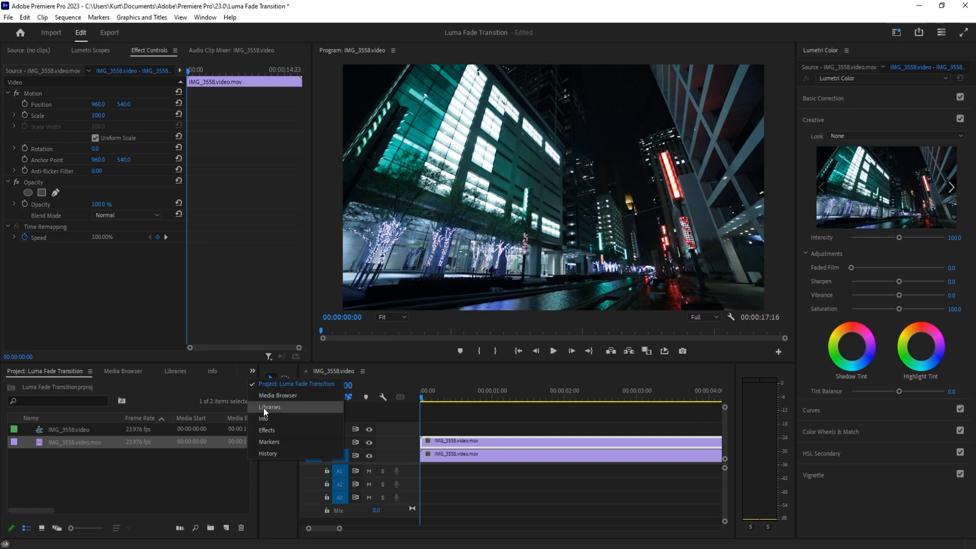
left_click(267, 430)
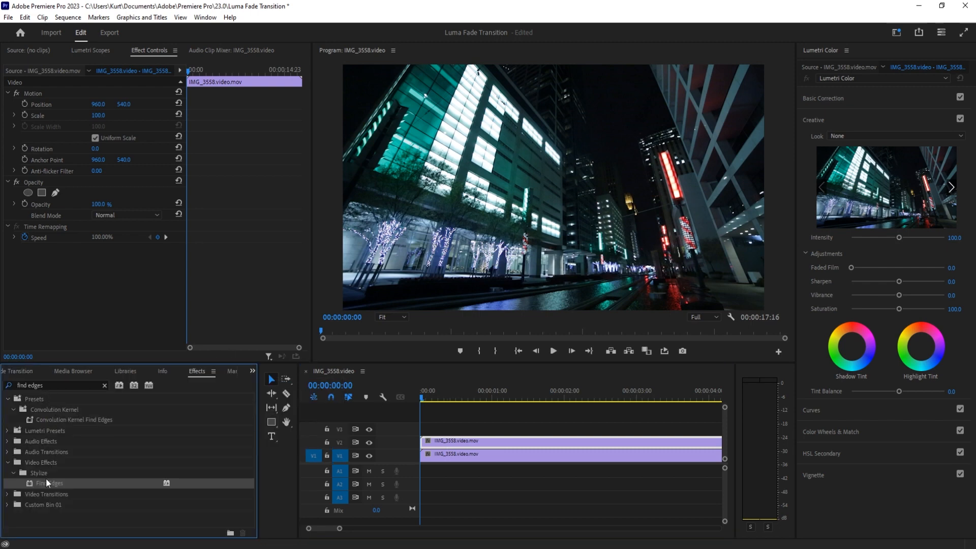
double_click(50, 483)
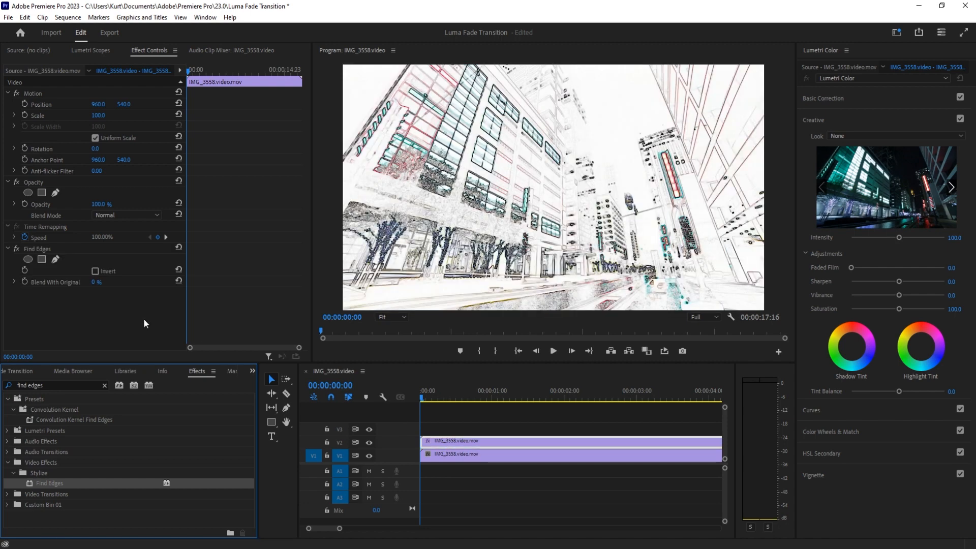
left_click(94, 271)
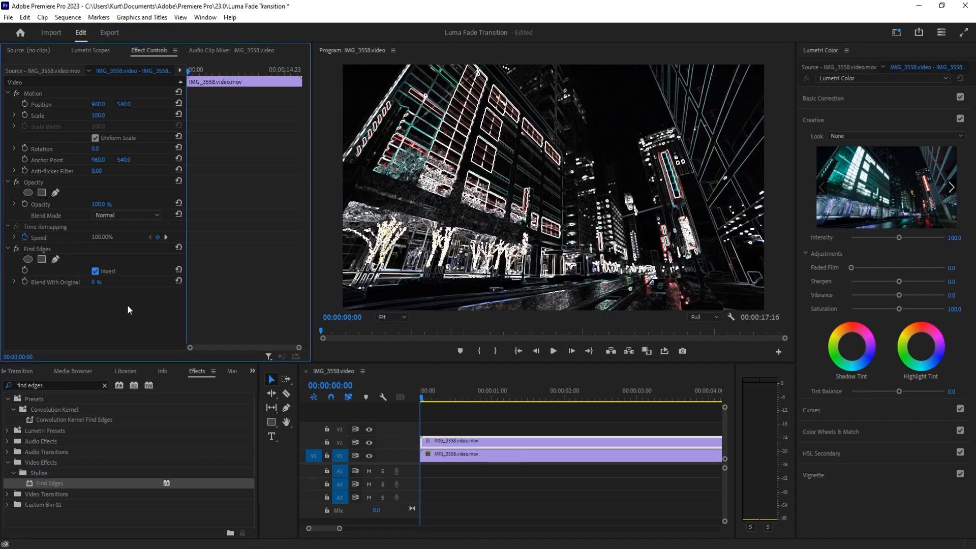
left_click(126, 216)
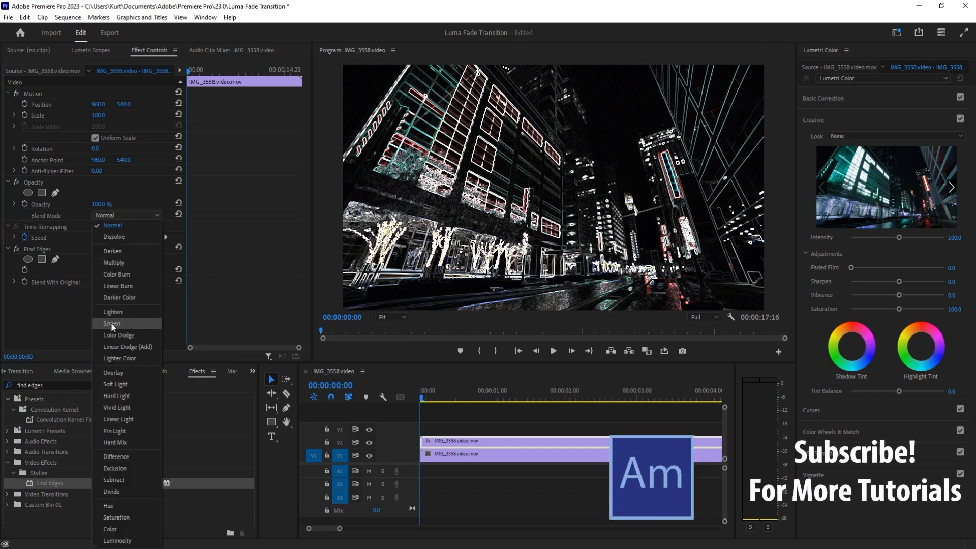
left_click(111, 323)
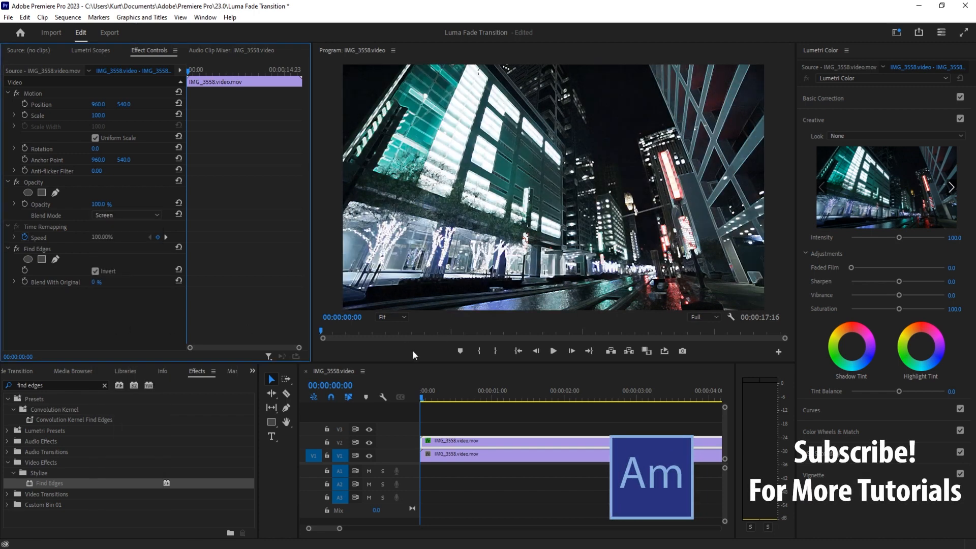
mouse_move(369, 455)
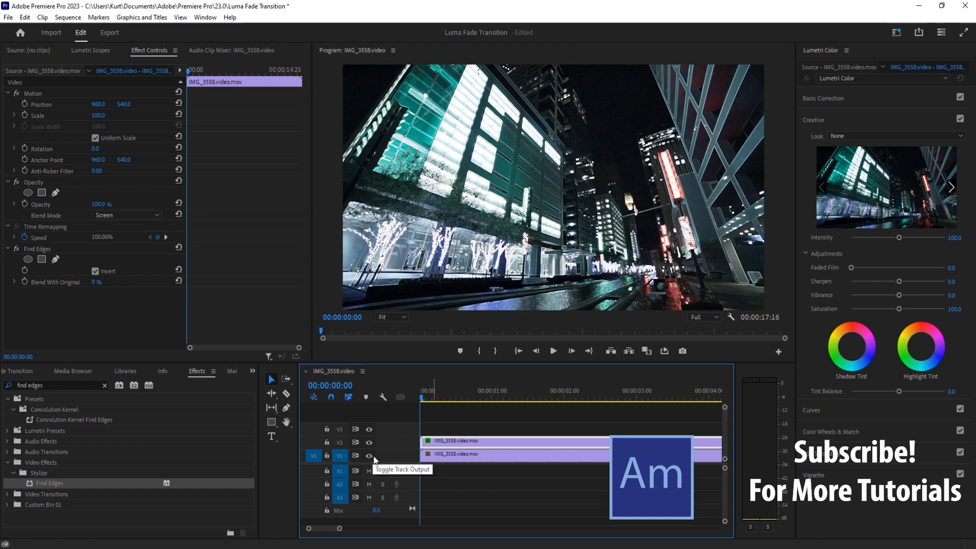
left_click(368, 455)
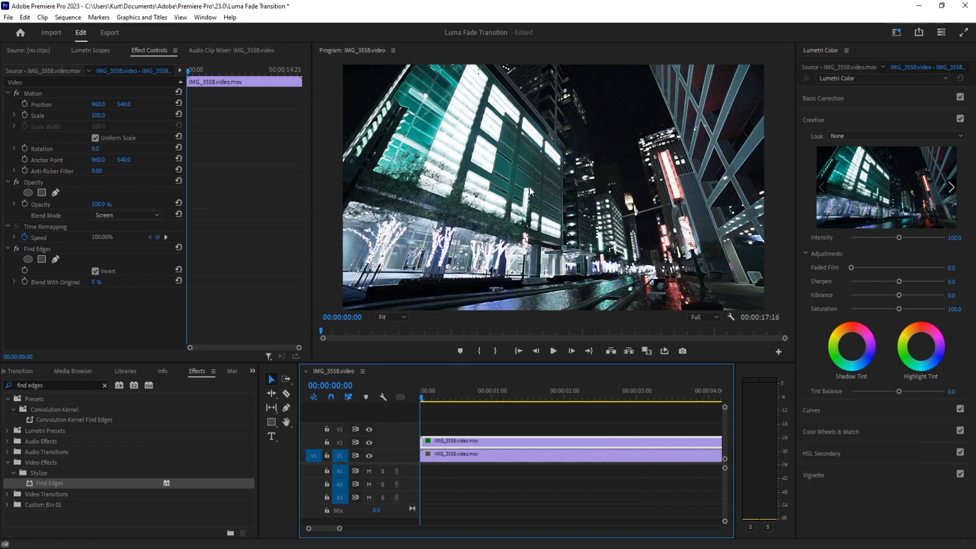
mouse_move(197, 328)
type("tint")
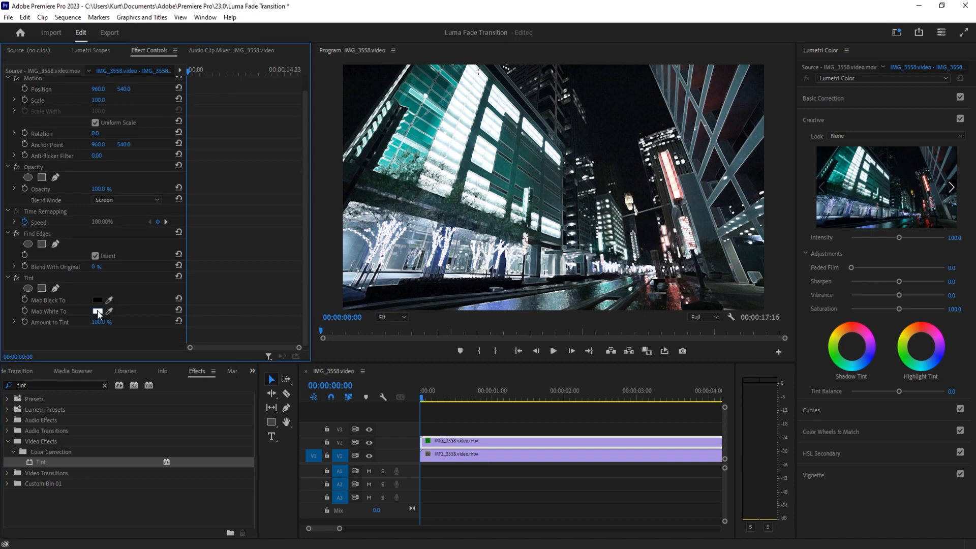
Step: Set the Tint effect's Map White To colour to yellow FFFD49 on the edge layer
left_click(97, 311)
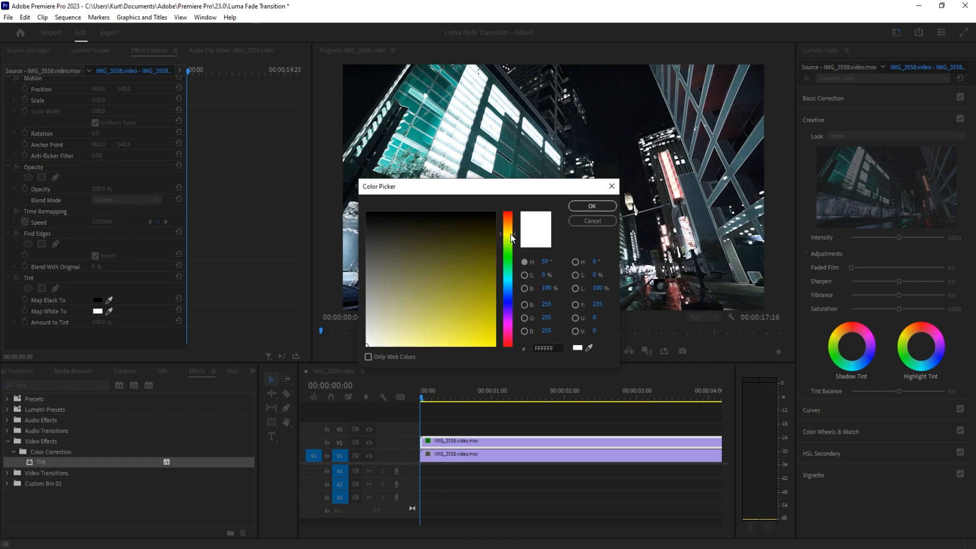
left_click(490, 345)
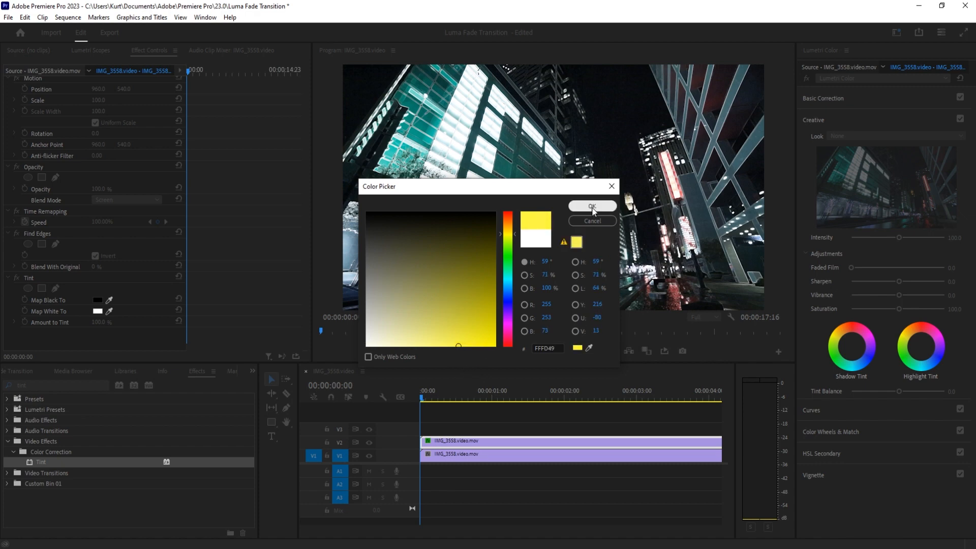
left_click(591, 207)
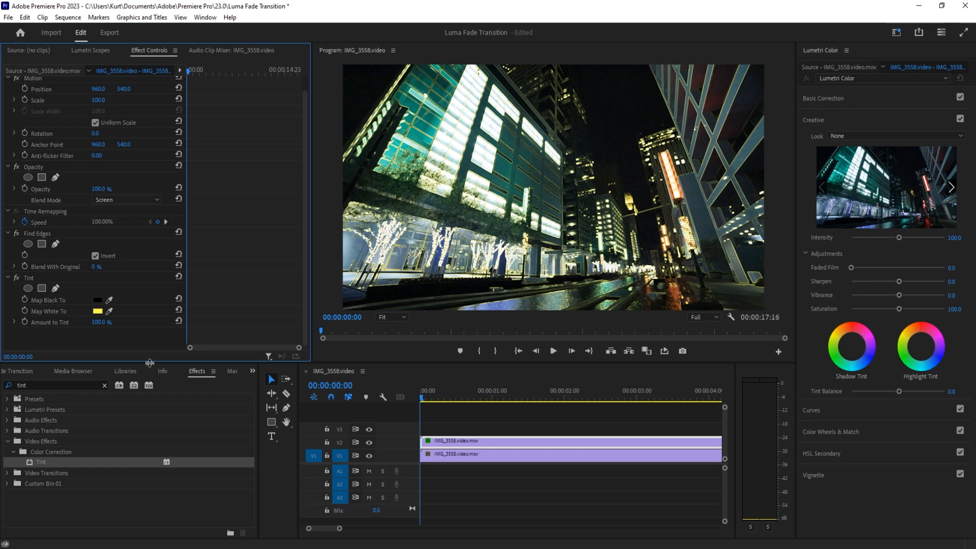
mouse_move(164, 347)
type("vr")
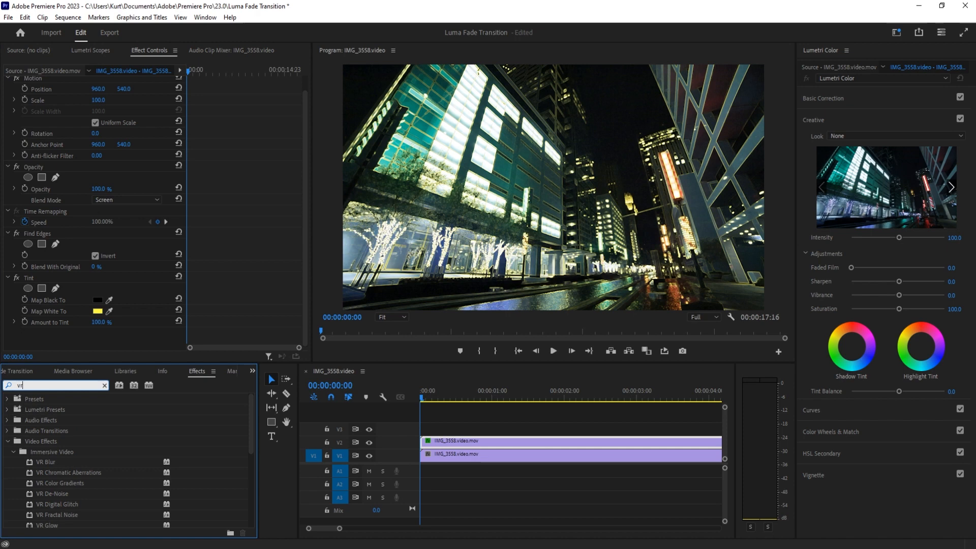
Step: Apply VR Glow to the yellow edge layer with Glow Brightness 4.10
type("glow")
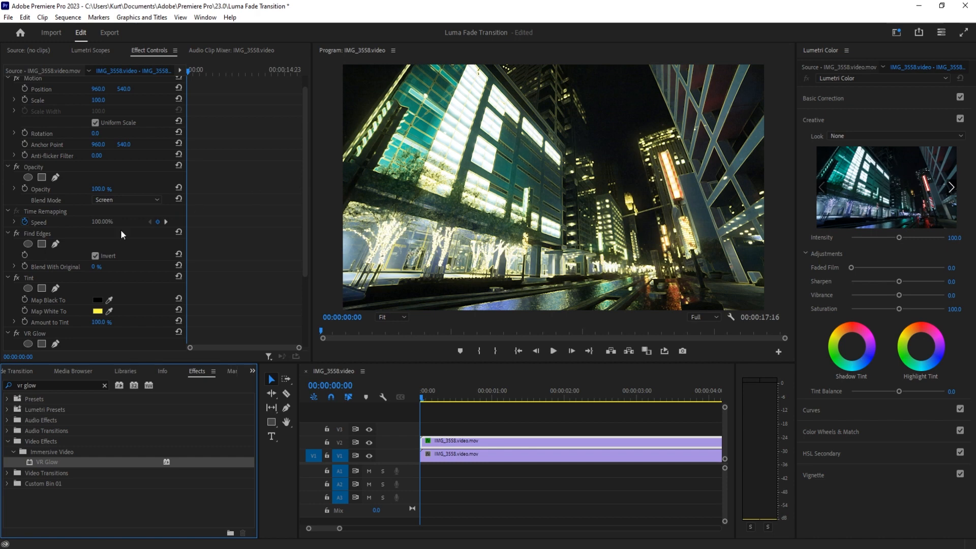
scroll("down", 3)
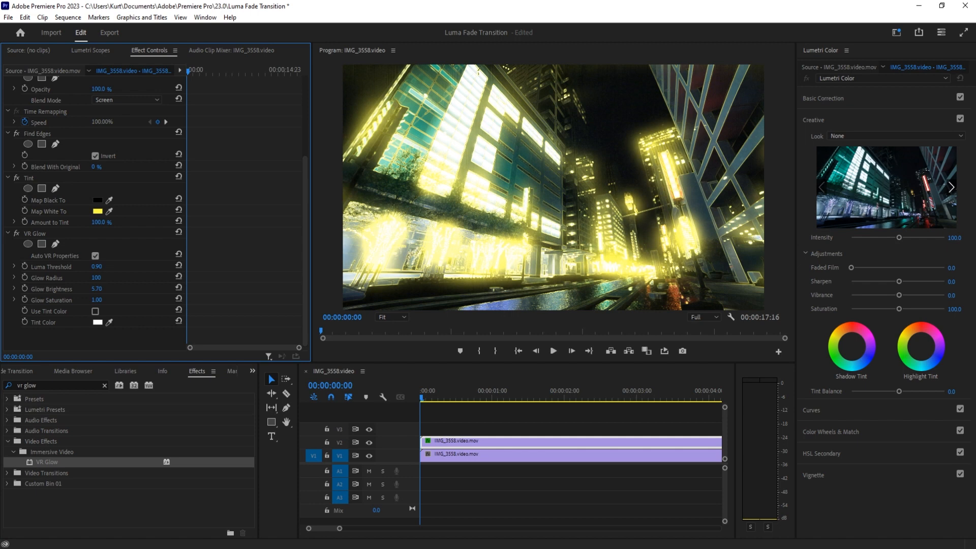
left_click(97, 289)
type("4.1")
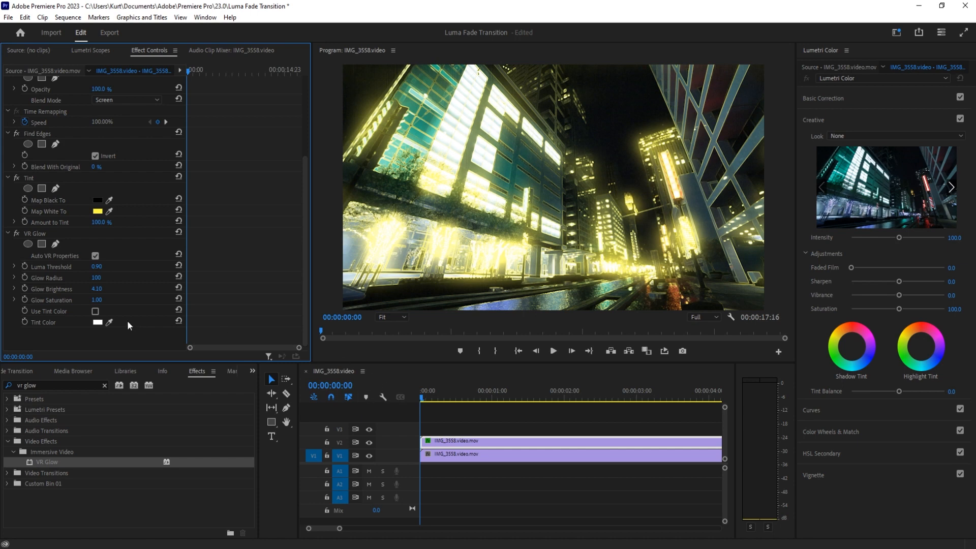
mouse_move(382, 382)
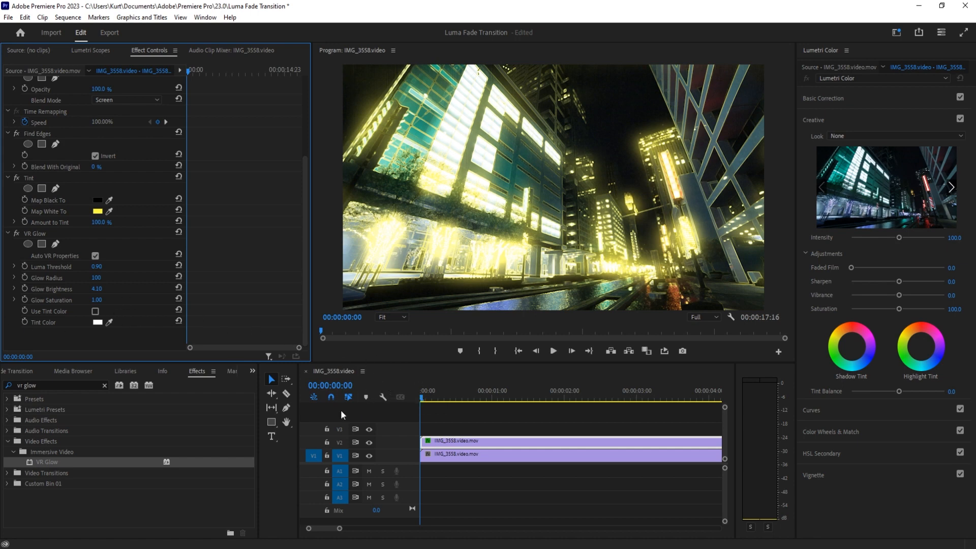
mouse_move(317, 421)
type("t")
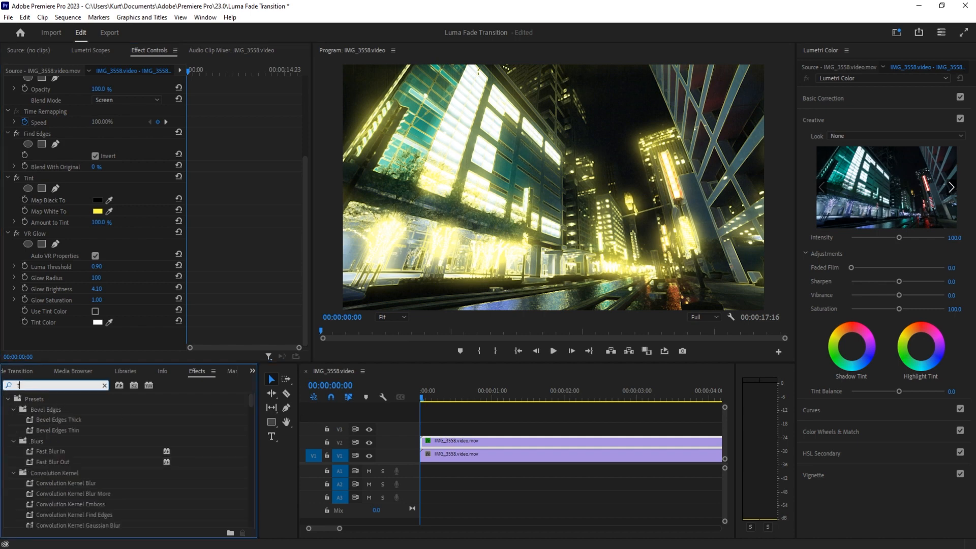
Step: Add Turbulent Displace to the edge layer and set its Size to 15
type("urbu")
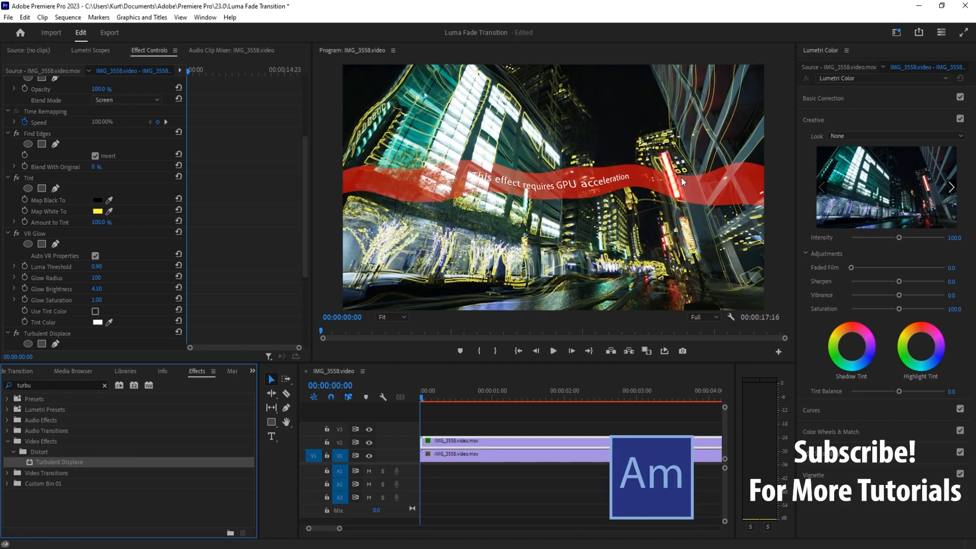
scroll("down", 3)
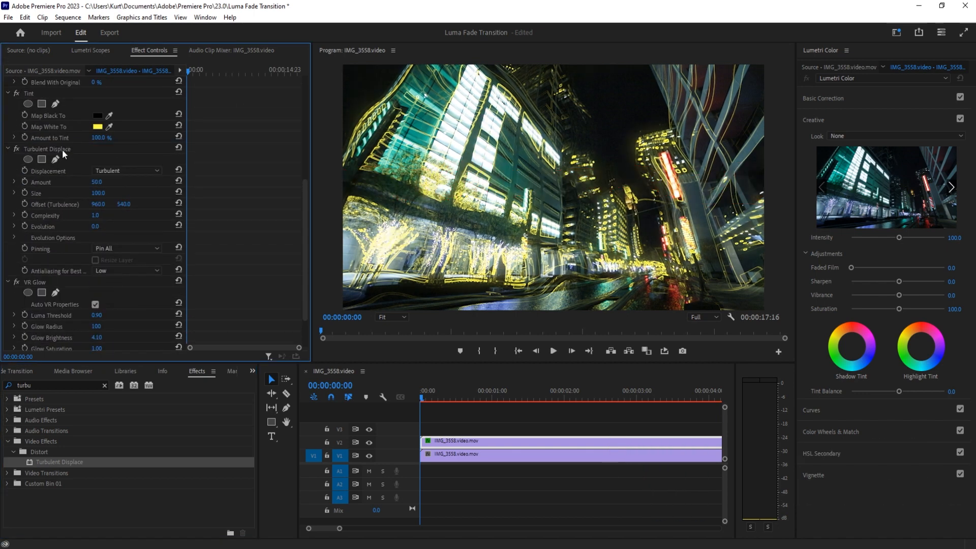
scroll("up", 3)
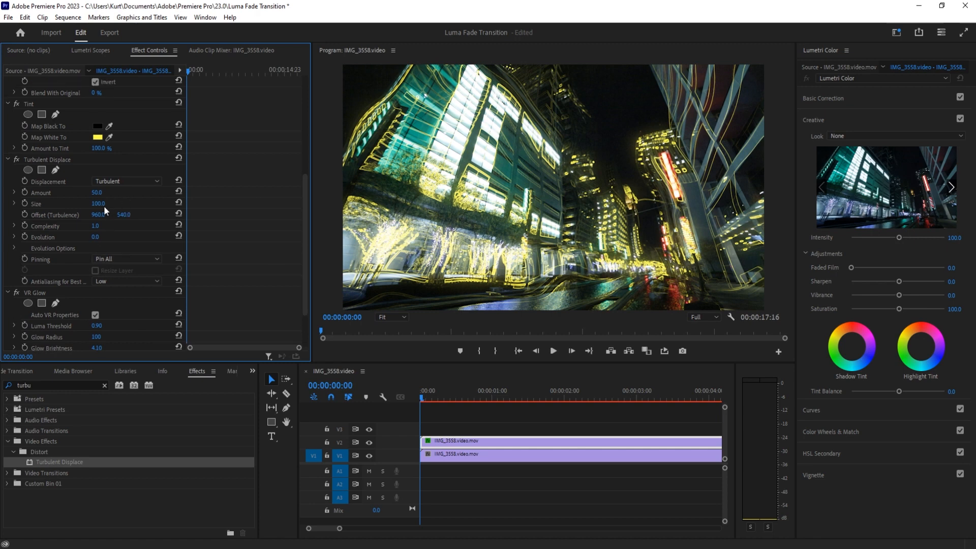
double_click(100, 204)
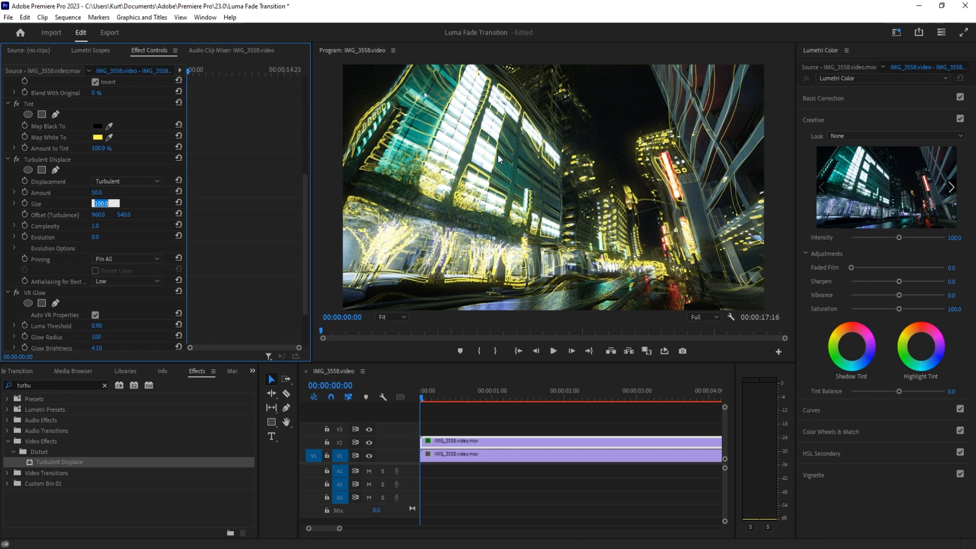
type("15.0")
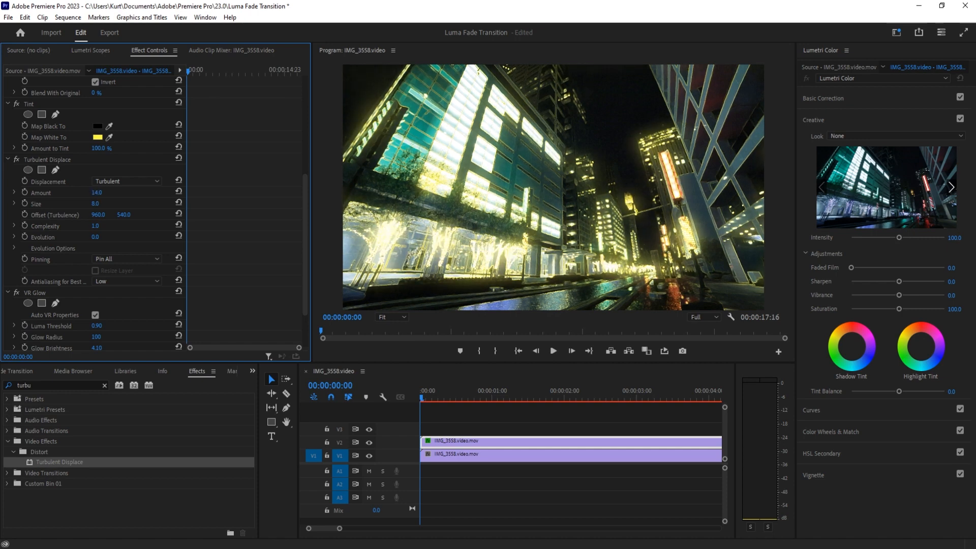
Step: Scrub the Turbulent Displace Amount to 23 and preview frames near the clip start
left_click_drag(97, 193, 124, 192)
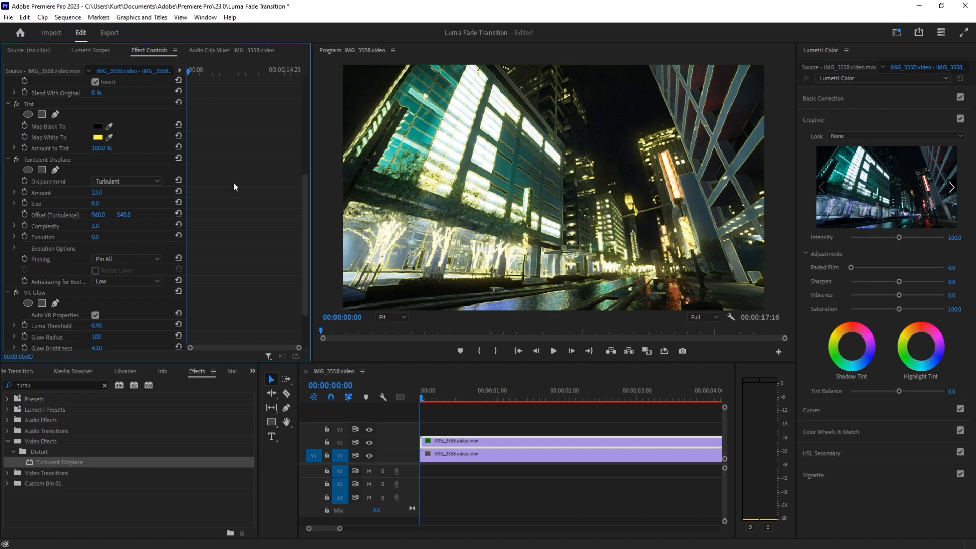
left_click_drag(97, 193, 109, 192)
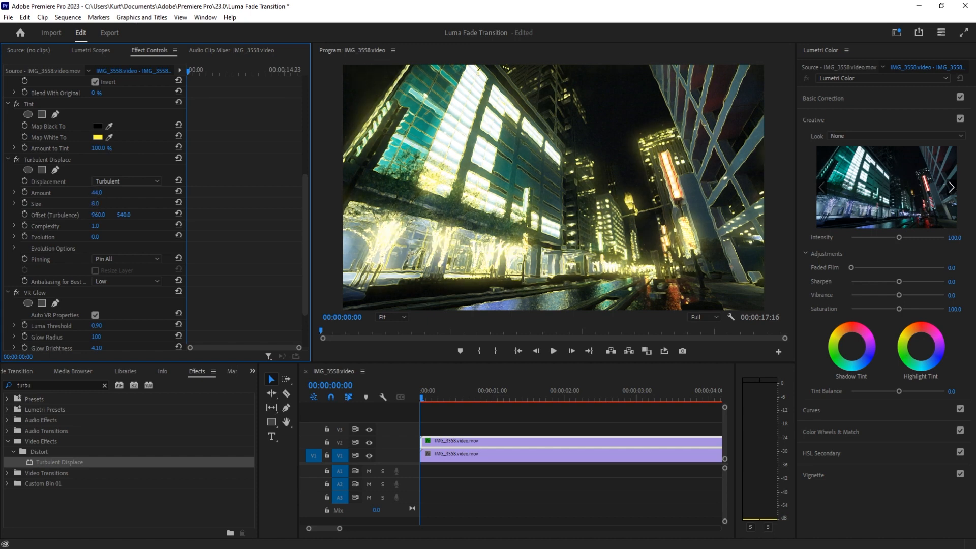
left_click_drag(97, 192, 90, 192)
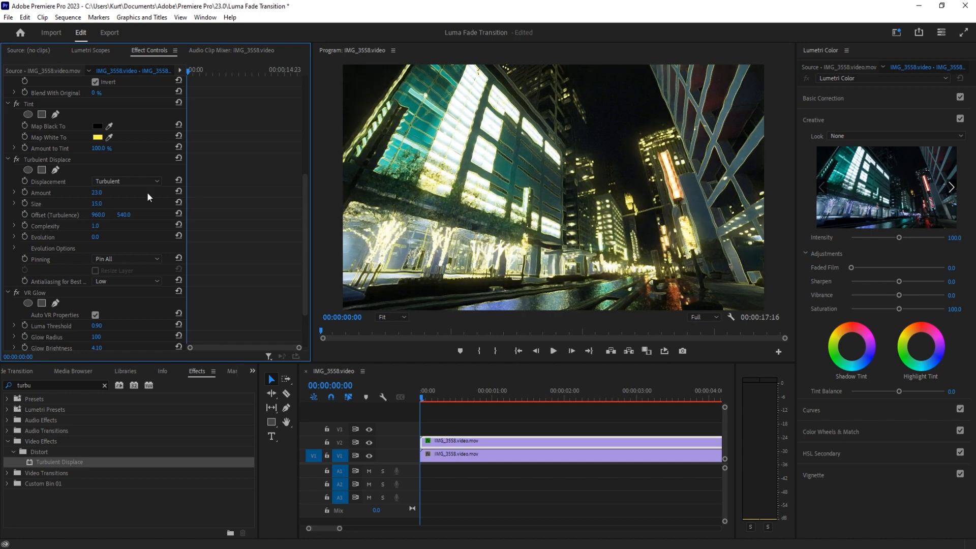
left_click(447, 391)
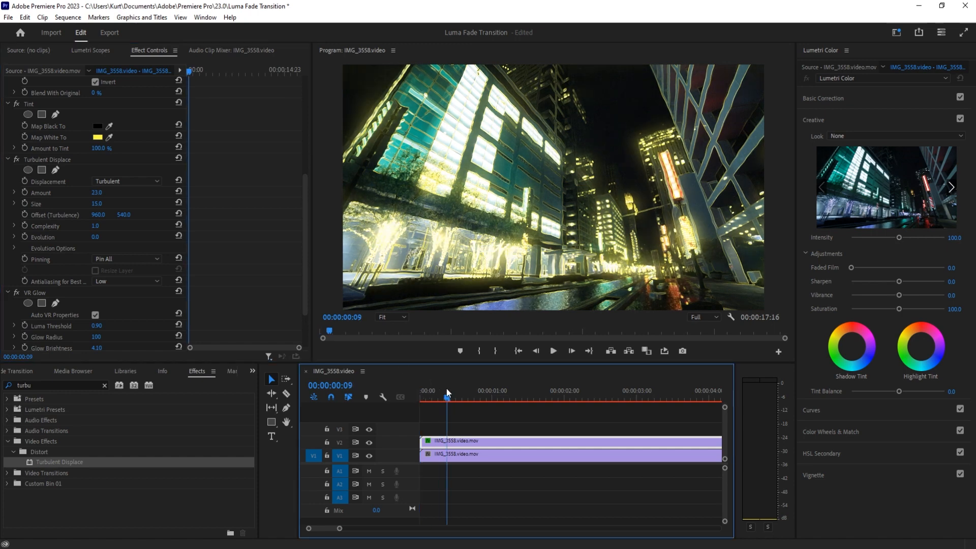
left_click(420, 398)
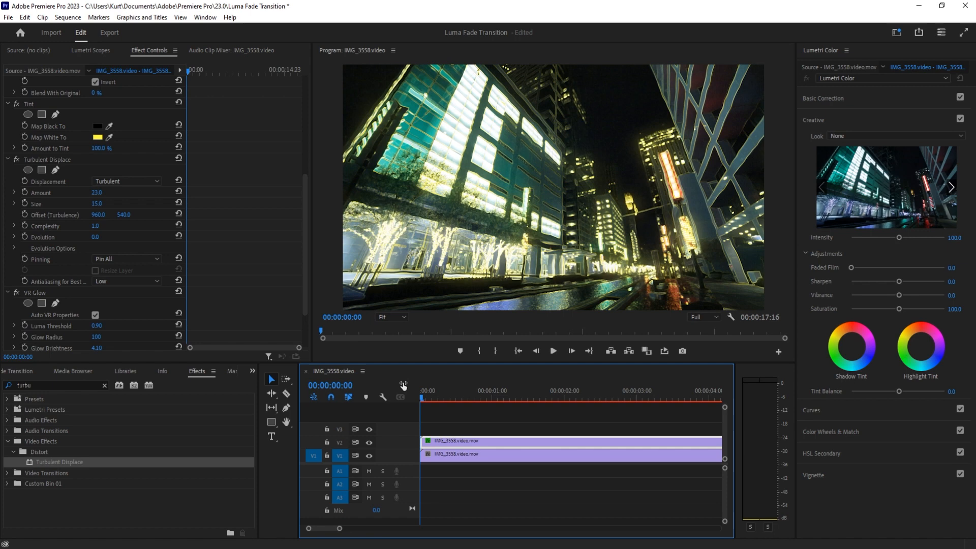
mouse_move(351, 452)
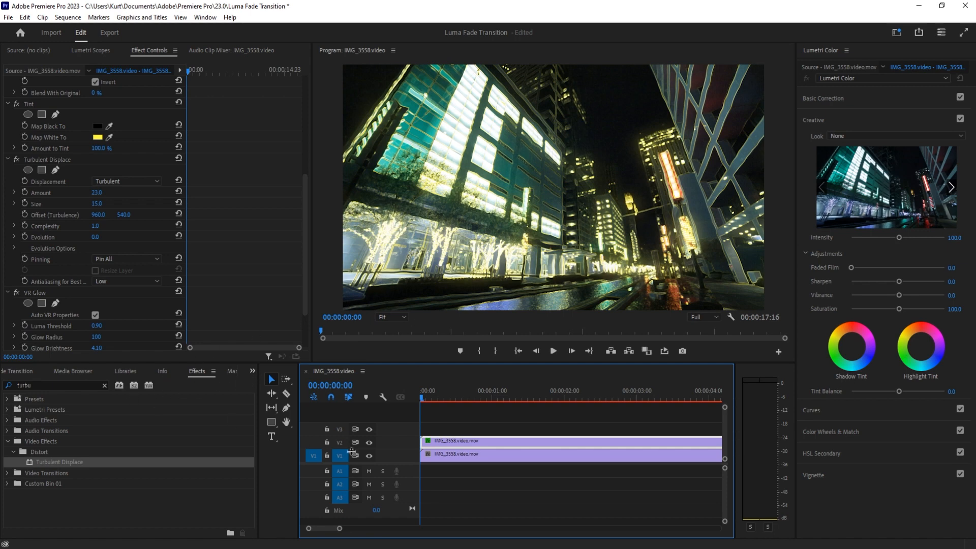
Step: Add Extract to the V2 edge layer and move it above Find Edges
scroll("down", 3)
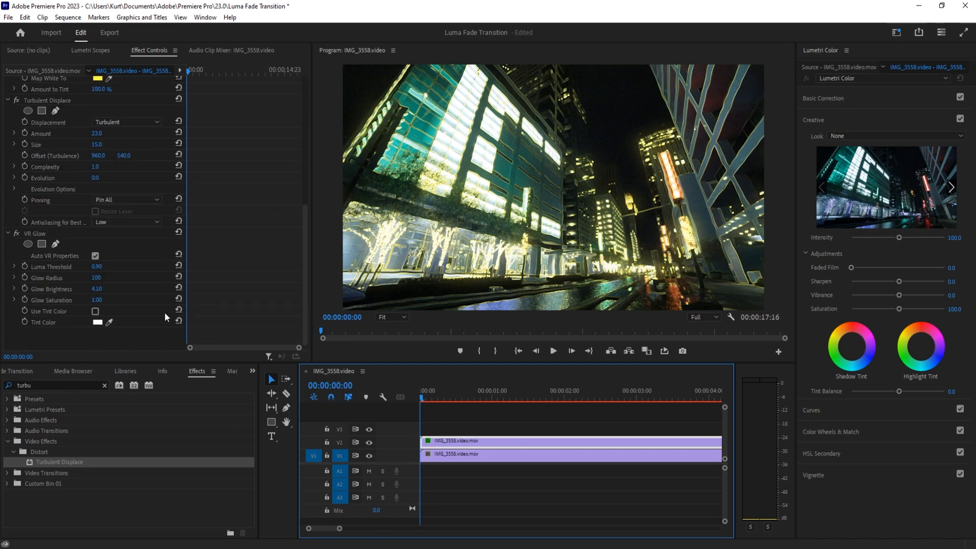
scroll("up", 3)
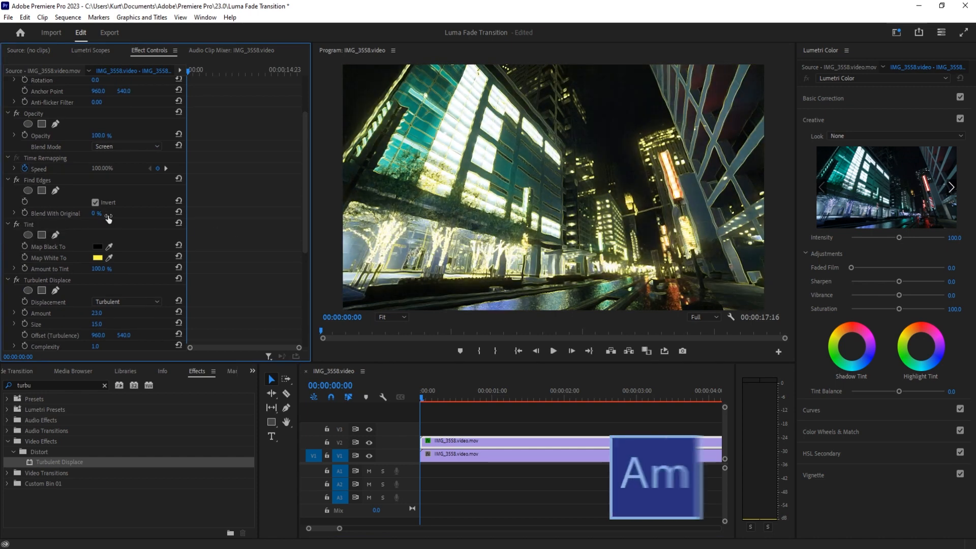
left_click(252, 371)
type("extrac")
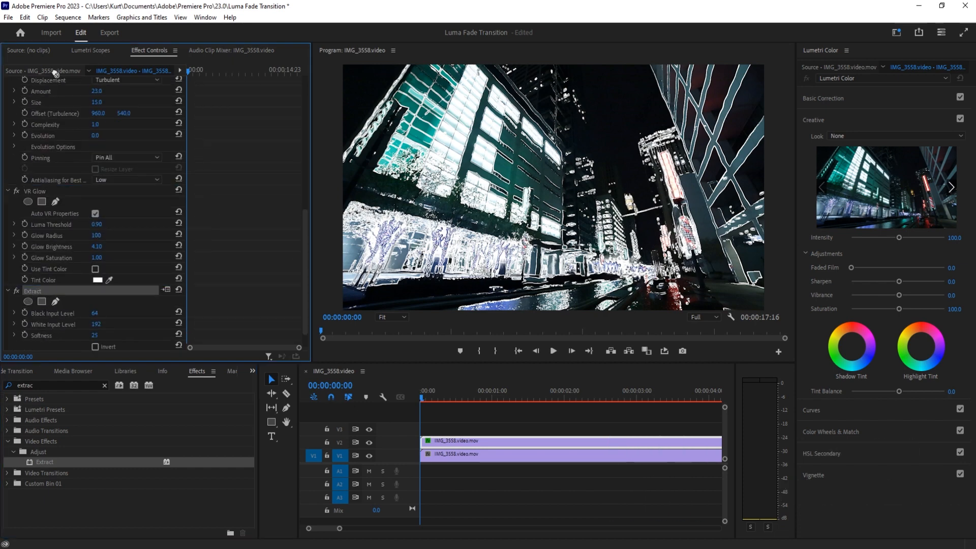
scroll("up", 3)
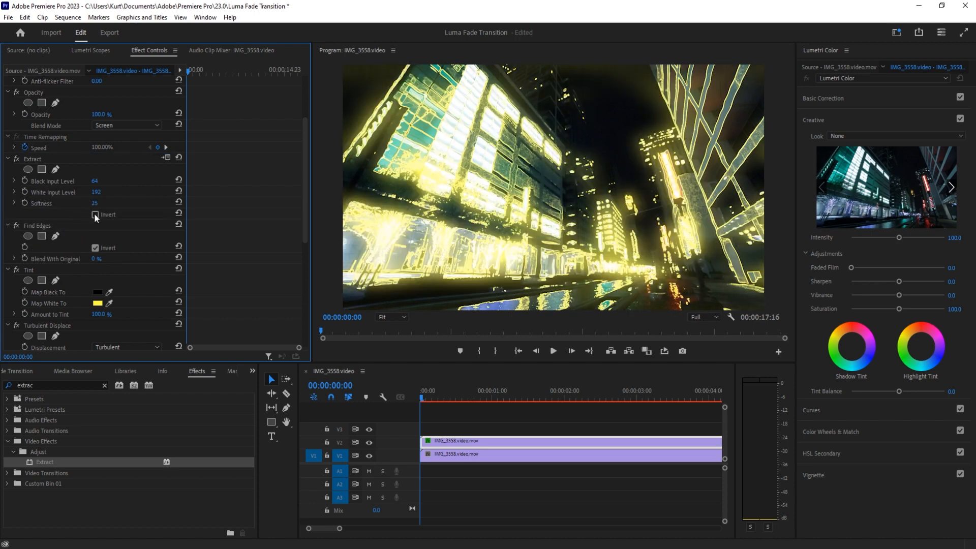
scroll("up", 3)
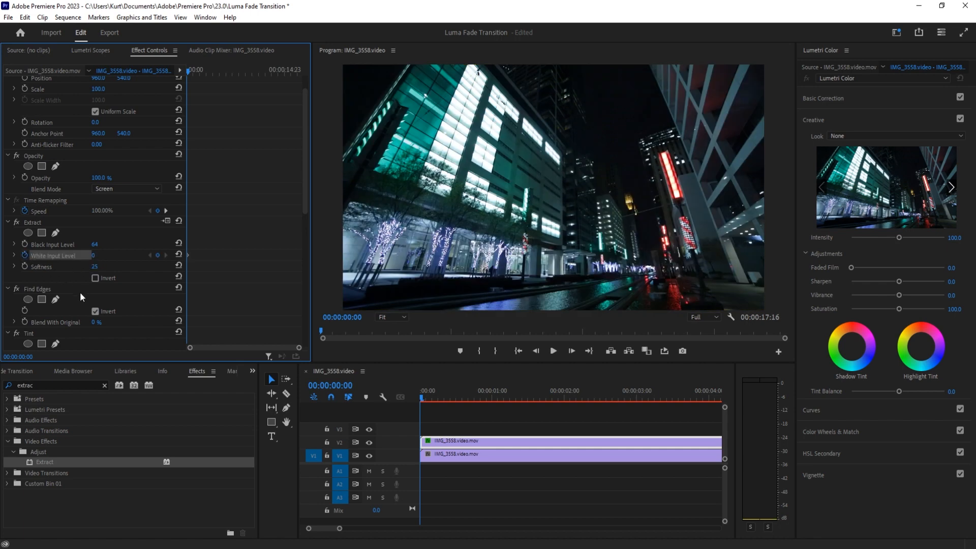
Step: Step through and play back the Extract white-level burst-in from 0 to 255
left_click(571, 350)
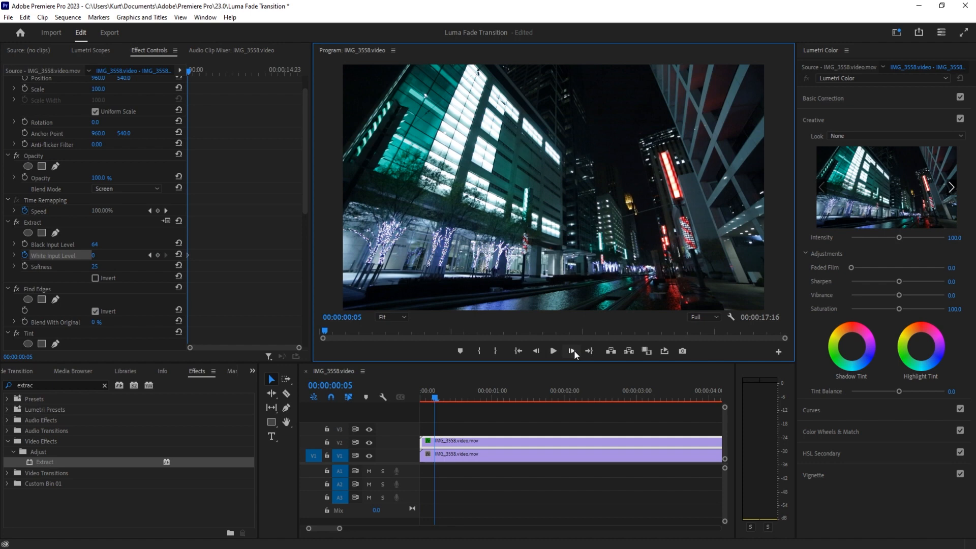
left_click(570, 350)
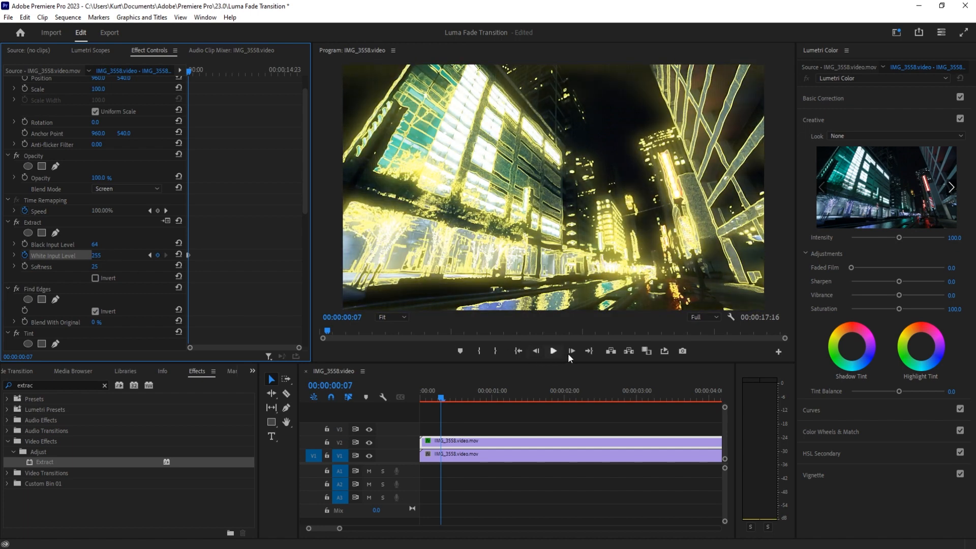
left_click(551, 351)
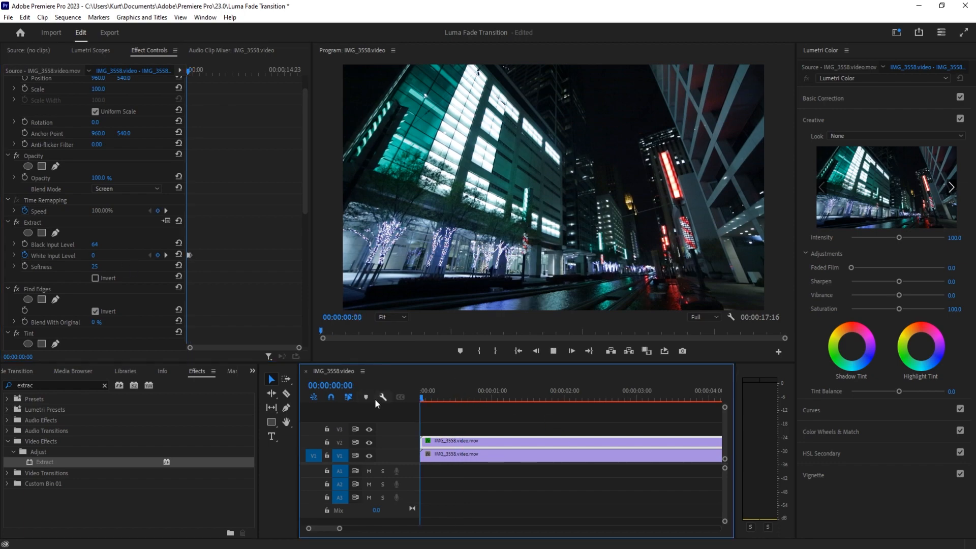
left_click(443, 394)
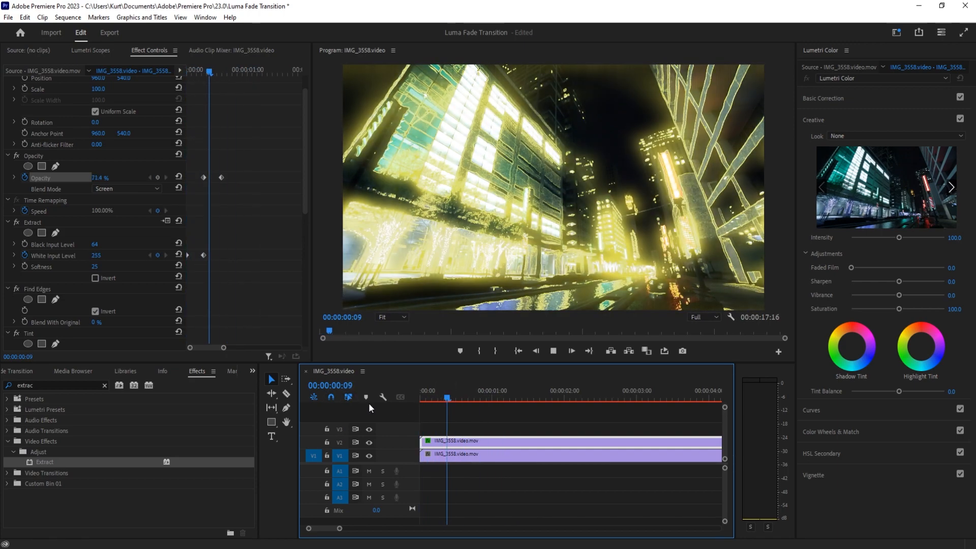
left_click(513, 397)
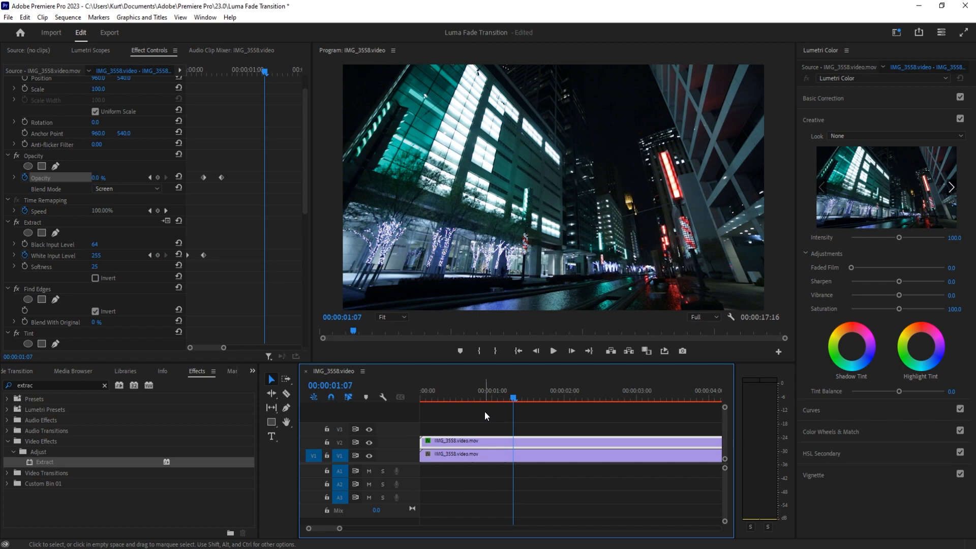
mouse_move(332, 285)
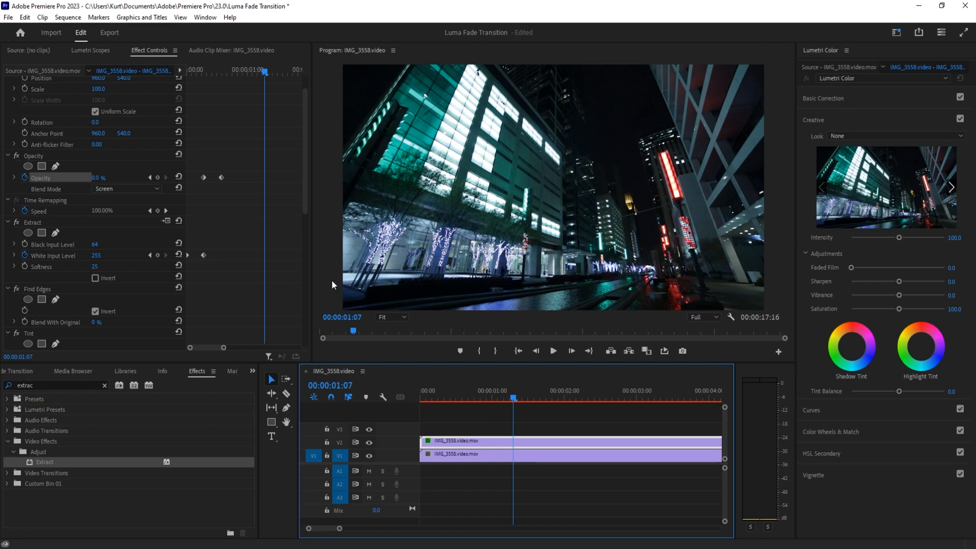
scroll("down", 3)
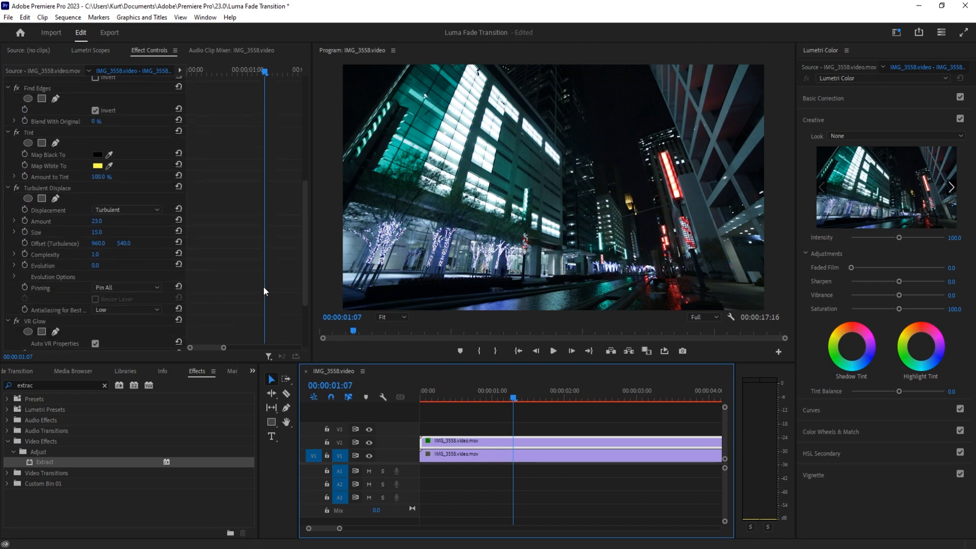
scroll("down", 3)
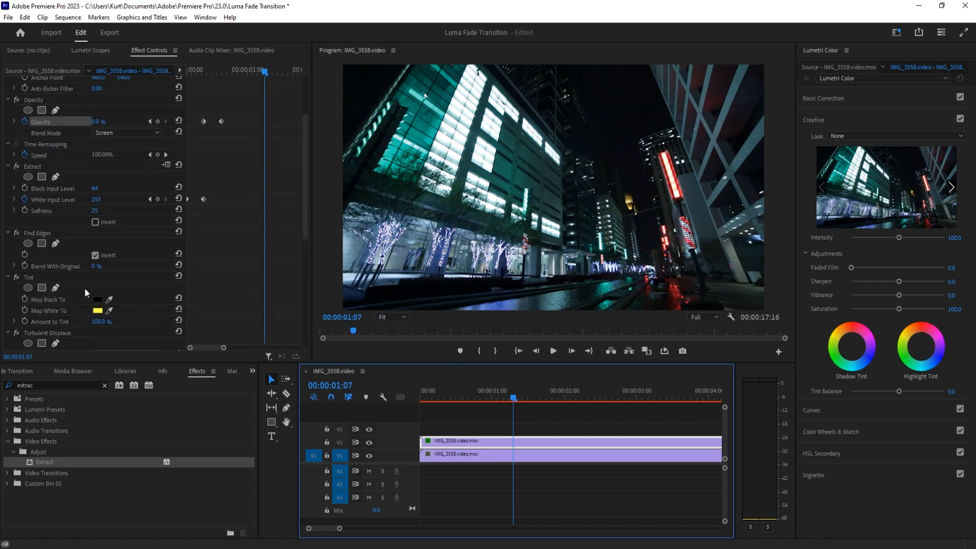
scroll("down", 3)
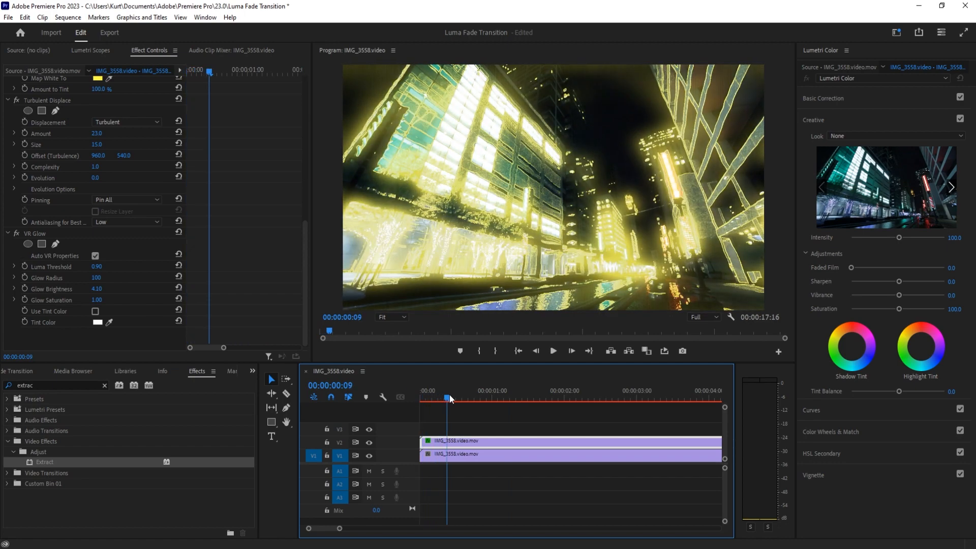
left_click(97, 321)
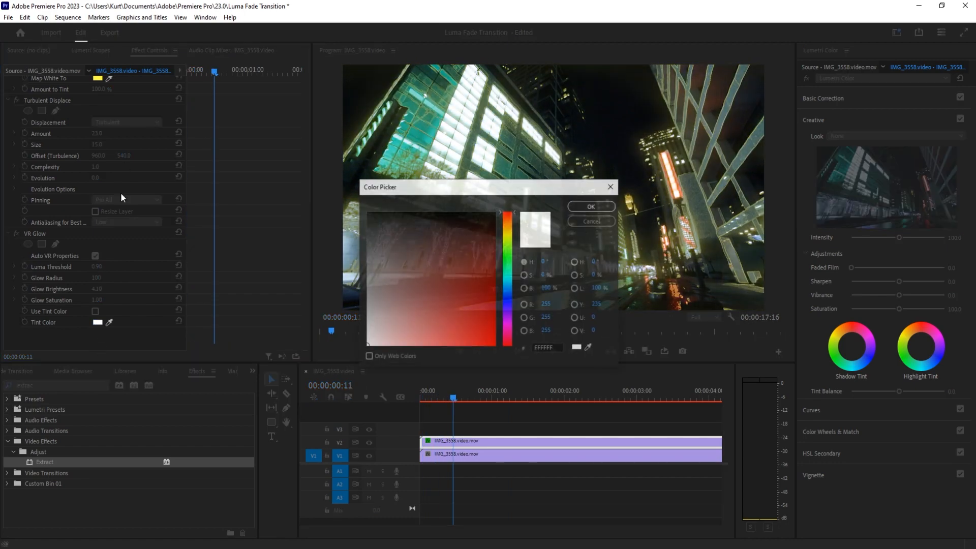
left_click(590, 206)
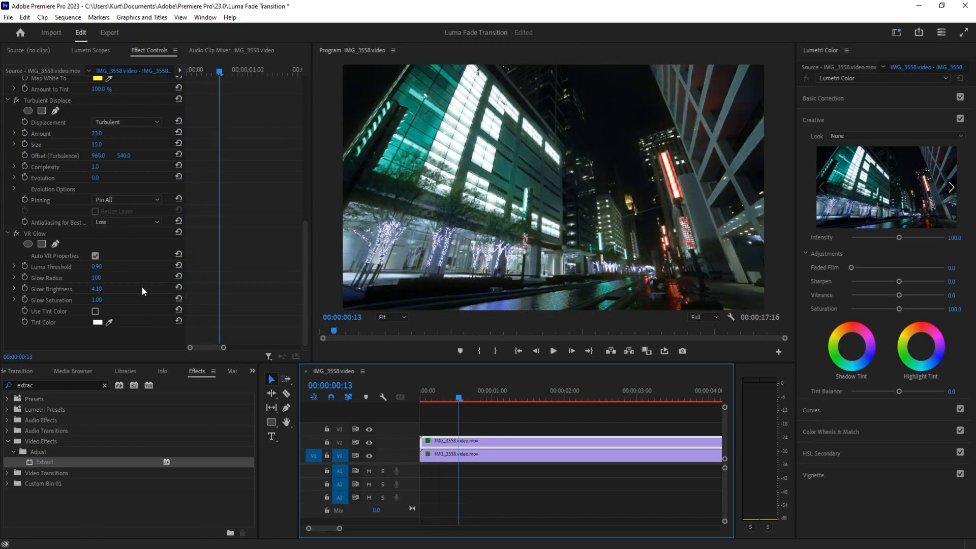
left_click(97, 322)
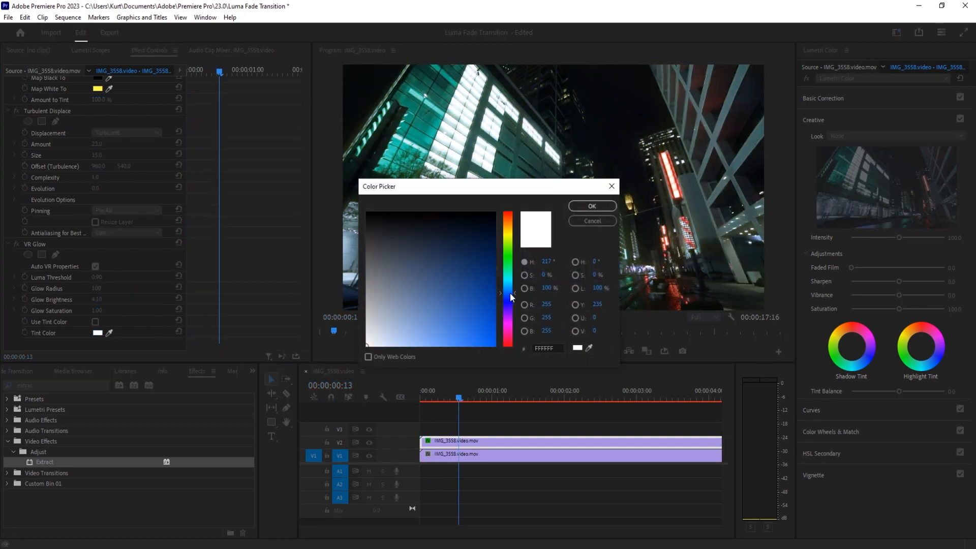
left_click(590, 206)
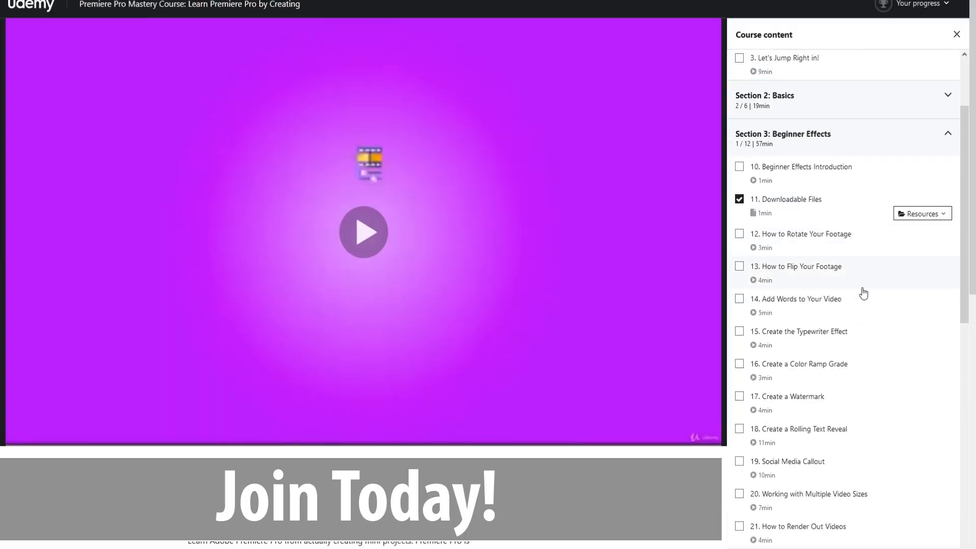
Step: Scroll the Udemy course content down to Section 10, Advanced & 3D Effects
scroll("down", 3)
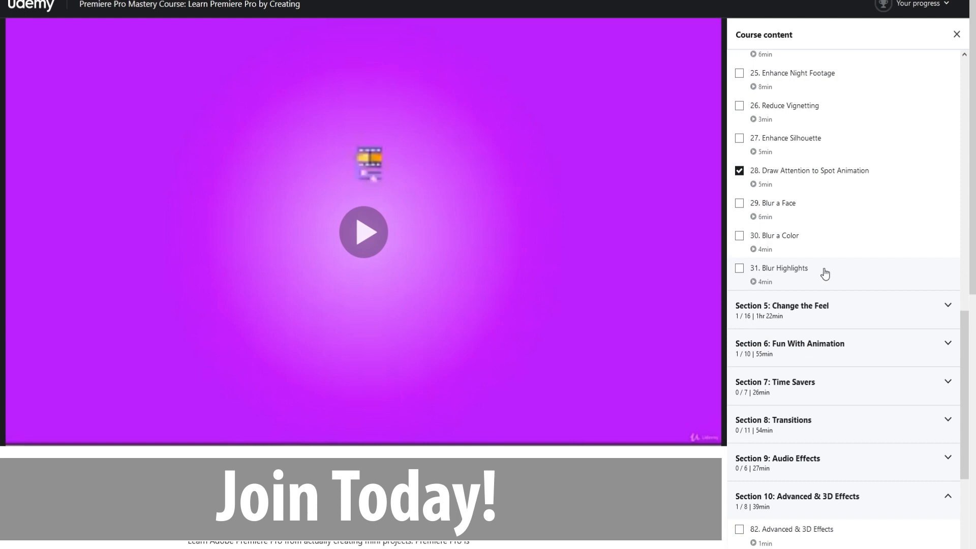
scroll("down", 3)
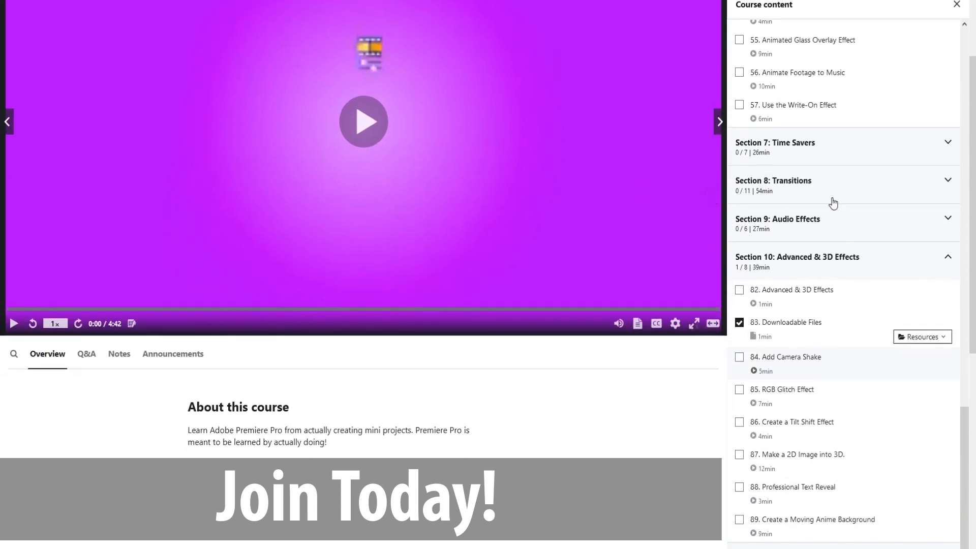